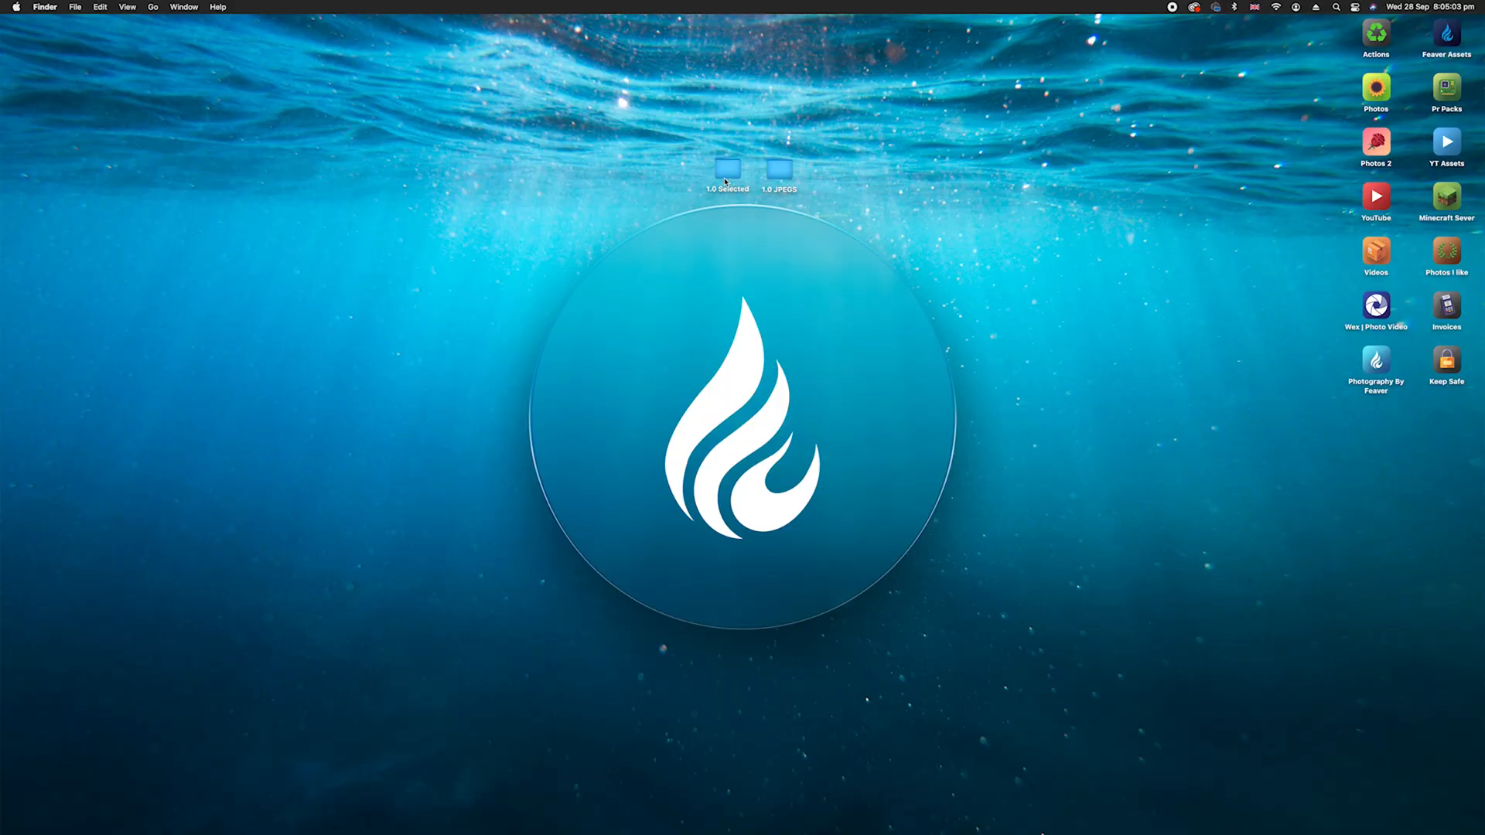
Review the raw DNG photos inside the 1.0 Selected folder in Finder
double_click(728, 169)
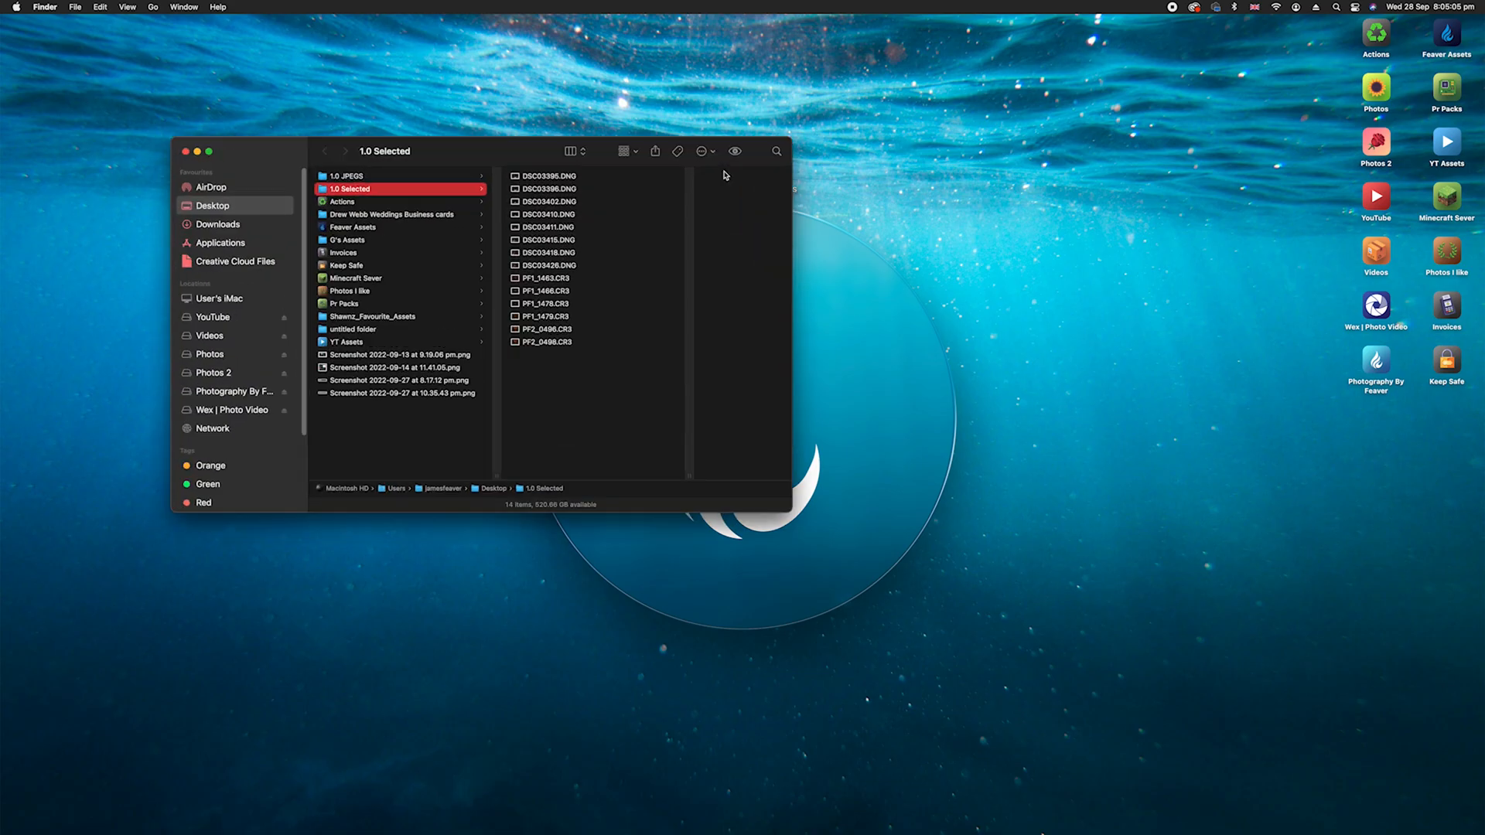
key(cmd+a)
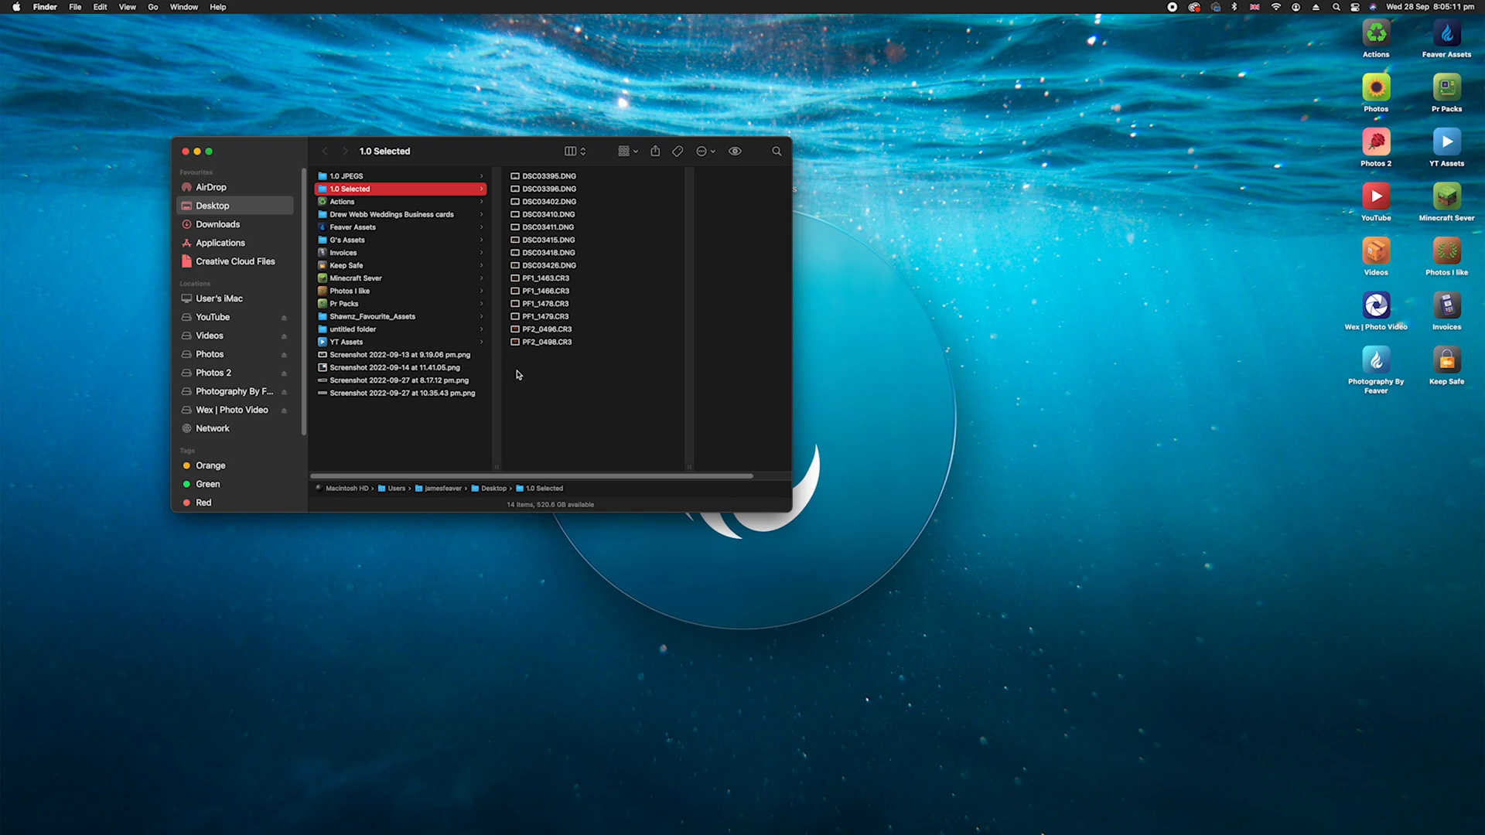
click(531, 252)
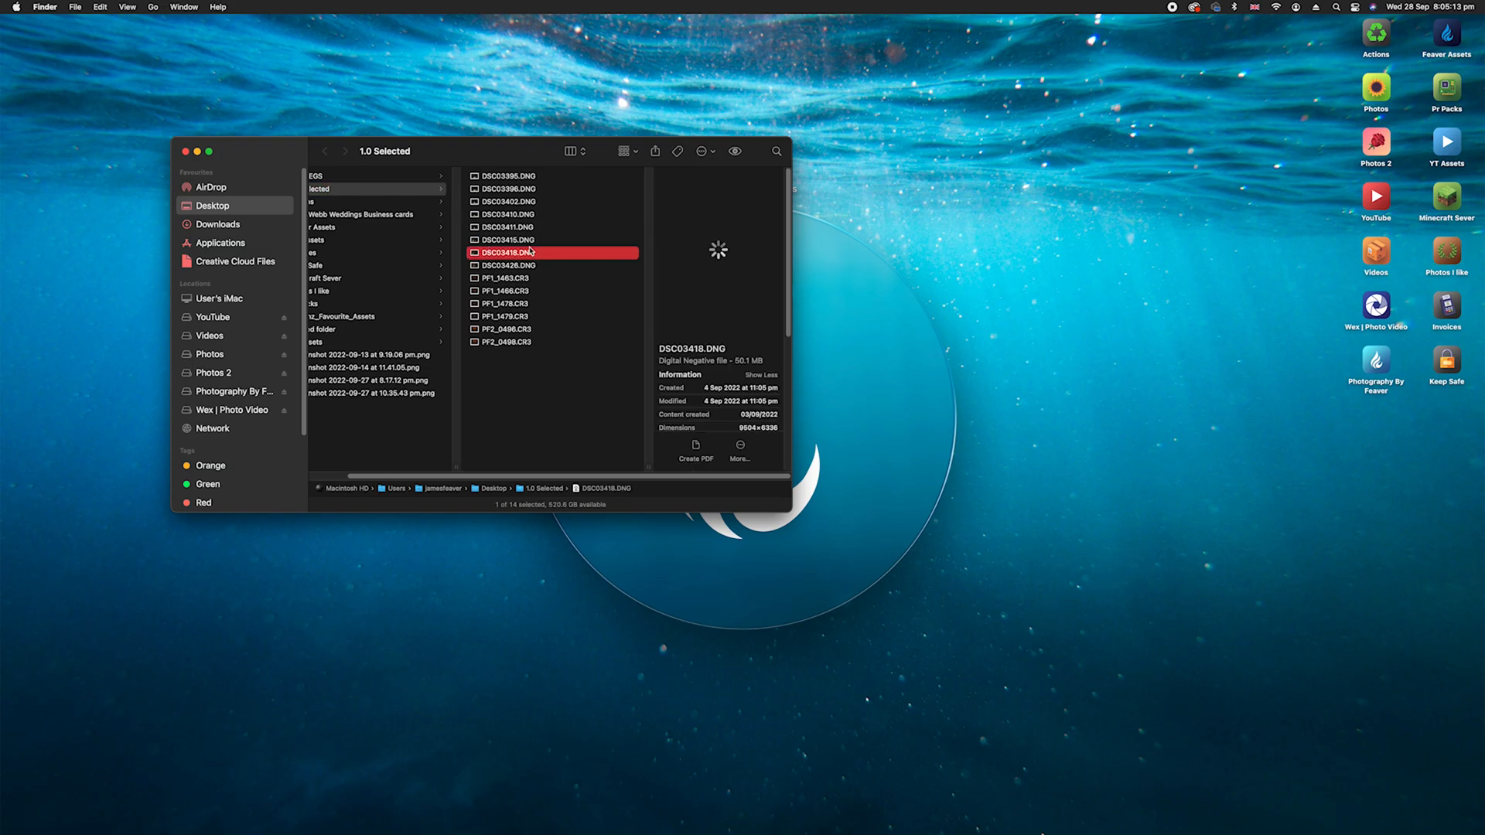
click(504, 316)
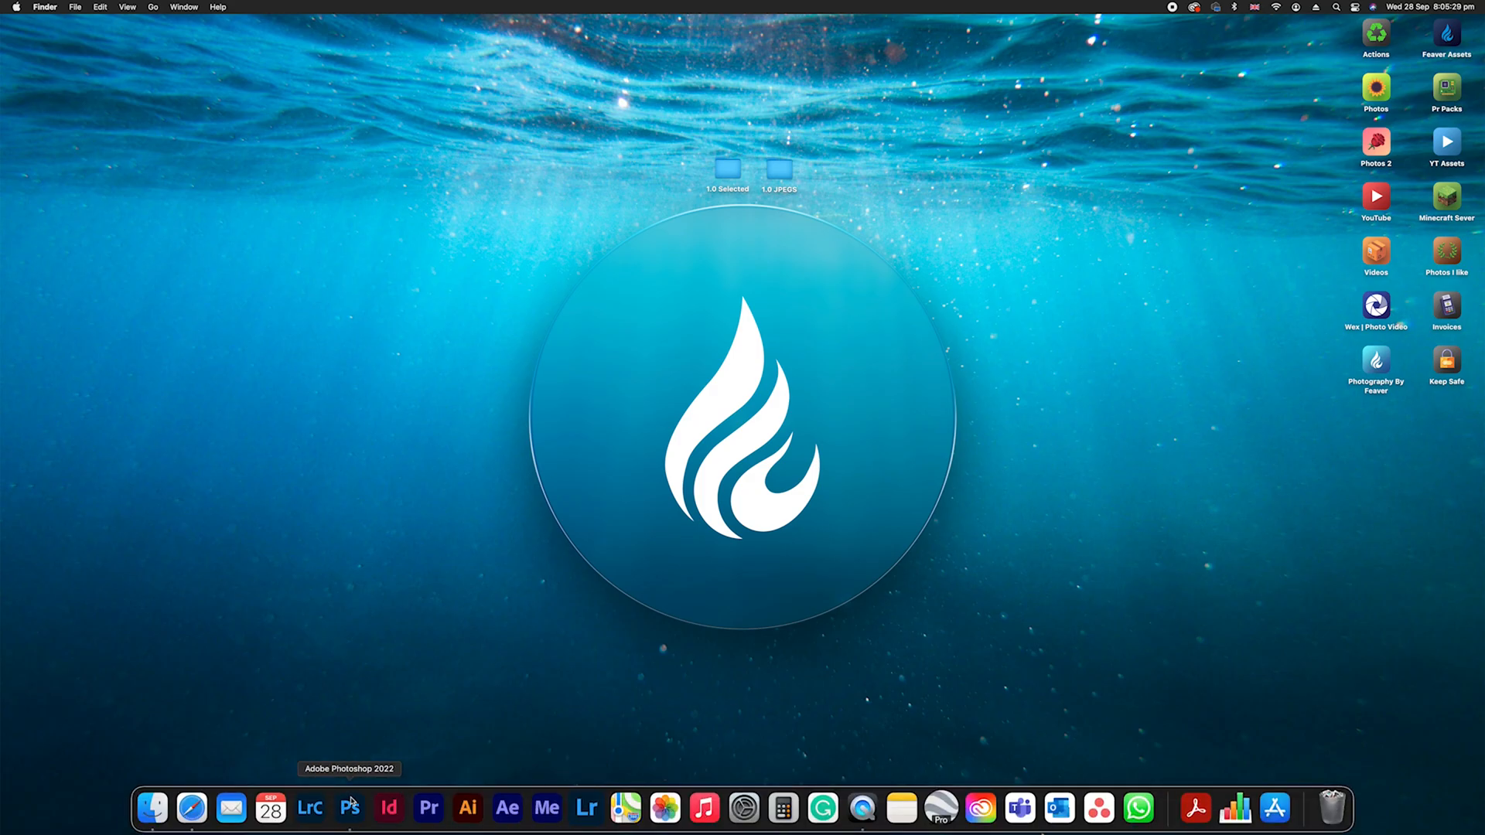
Launch Photoshop and bring up the Image Processor via File > Scripts
click(350, 808)
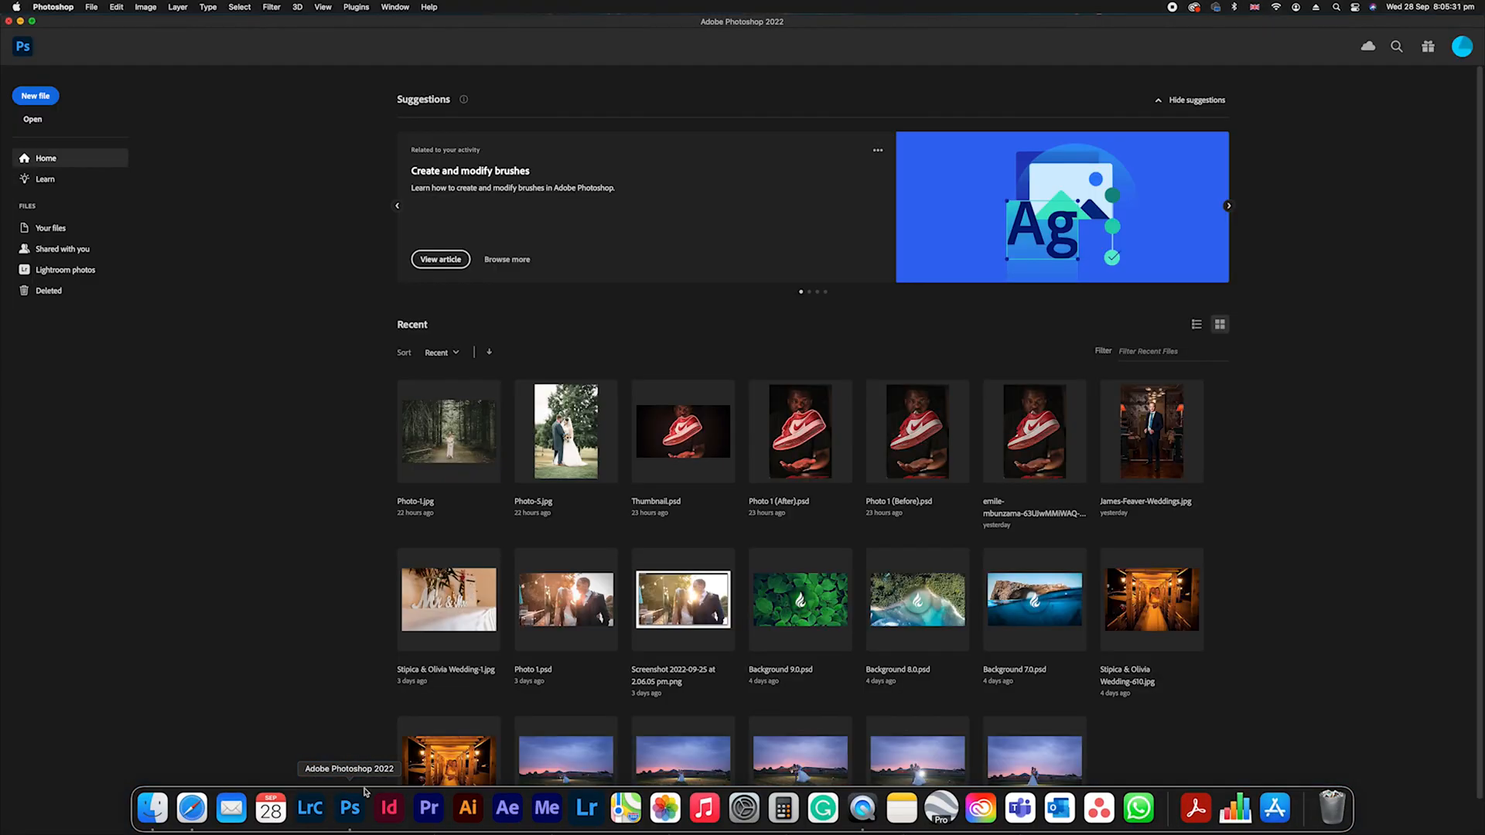
click(93, 6)
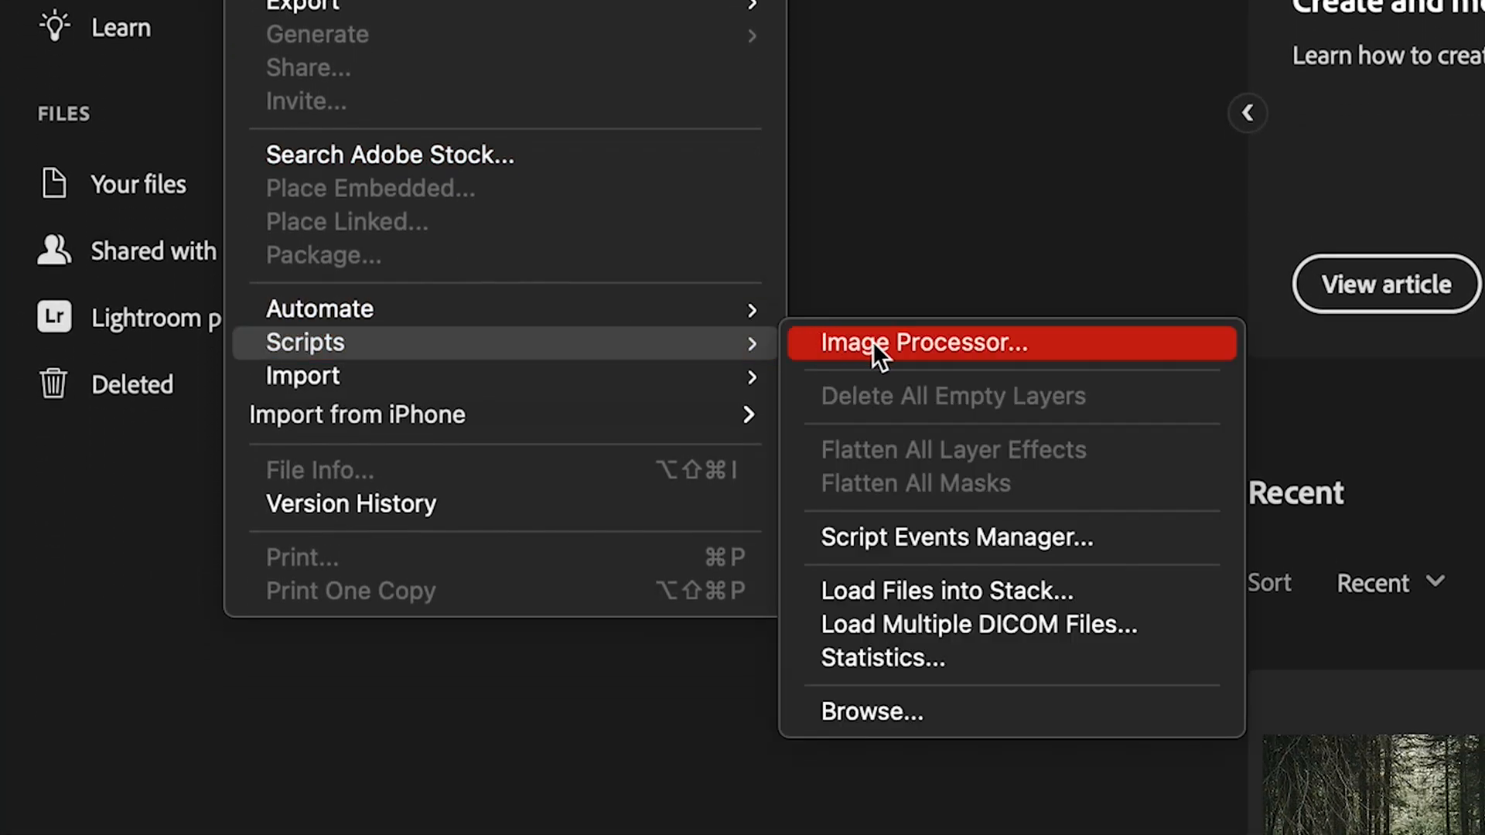
click(922, 343)
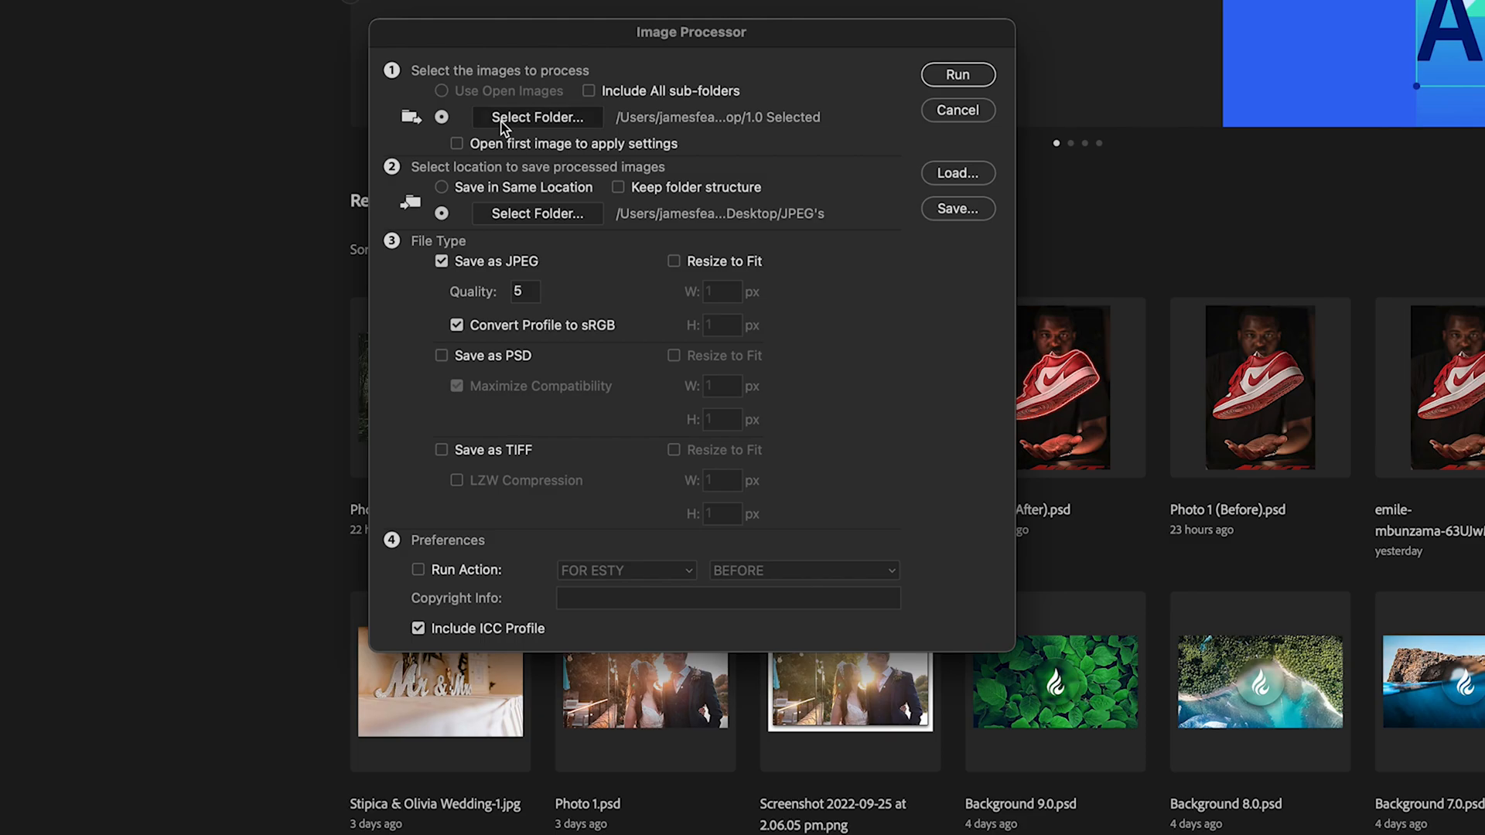
Keep 1.0 Selected as the source folder of photos to process
click(537, 118)
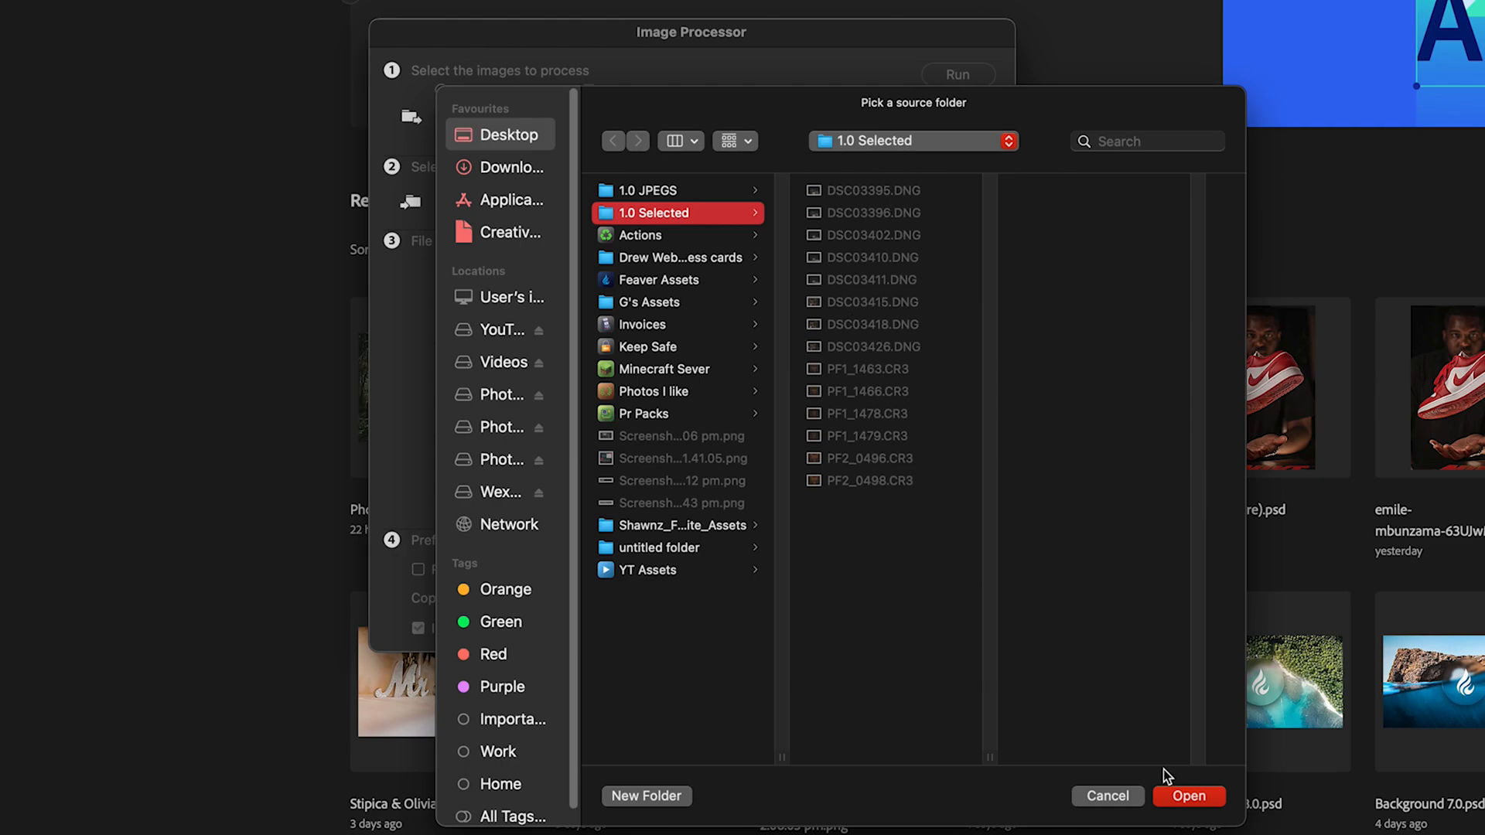
click(1190, 795)
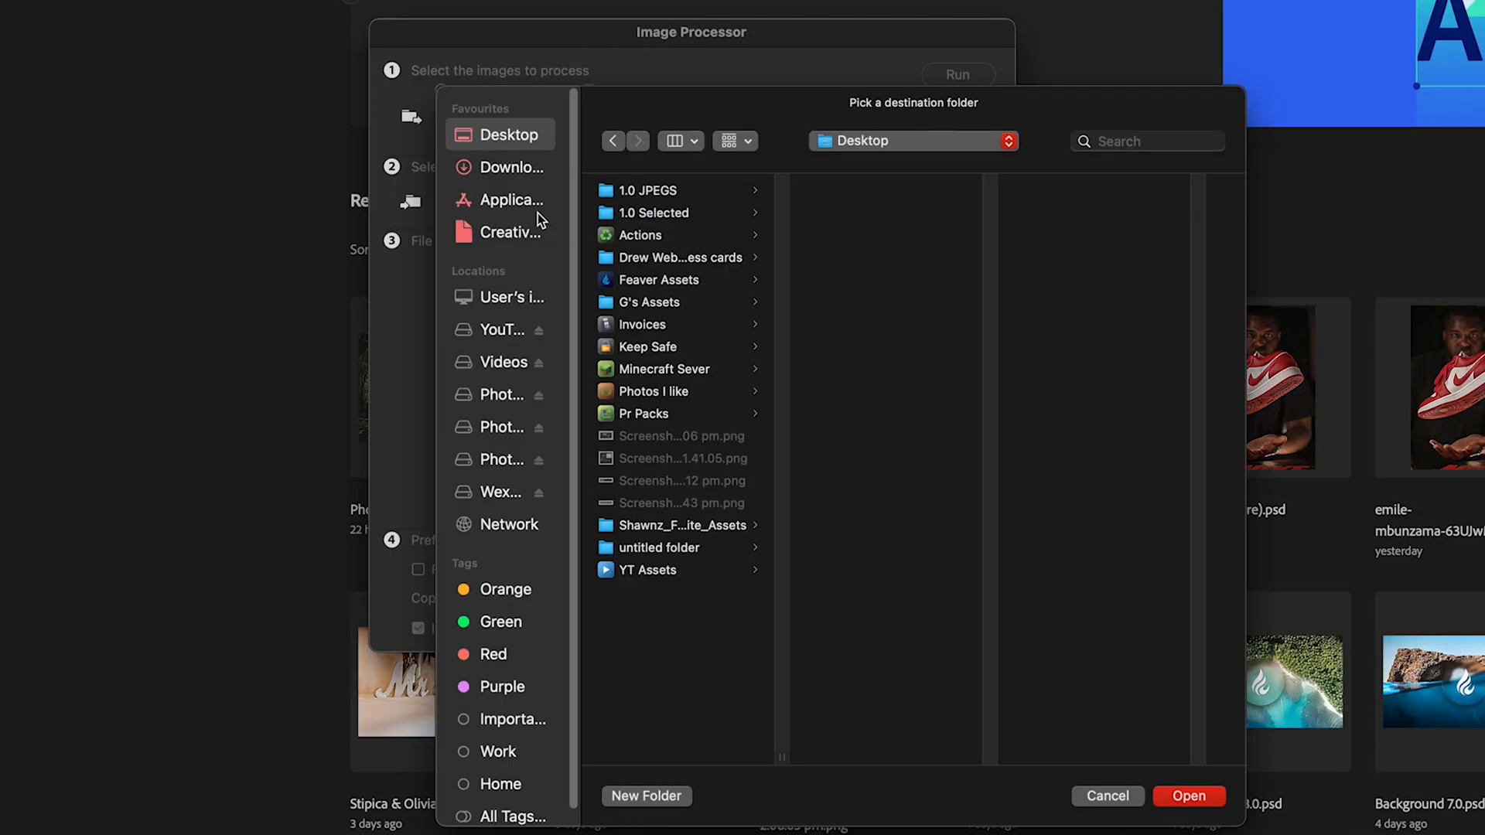
Make the 1.0 JPEGS desktop folder the destination for the converted photos
click(647, 190)
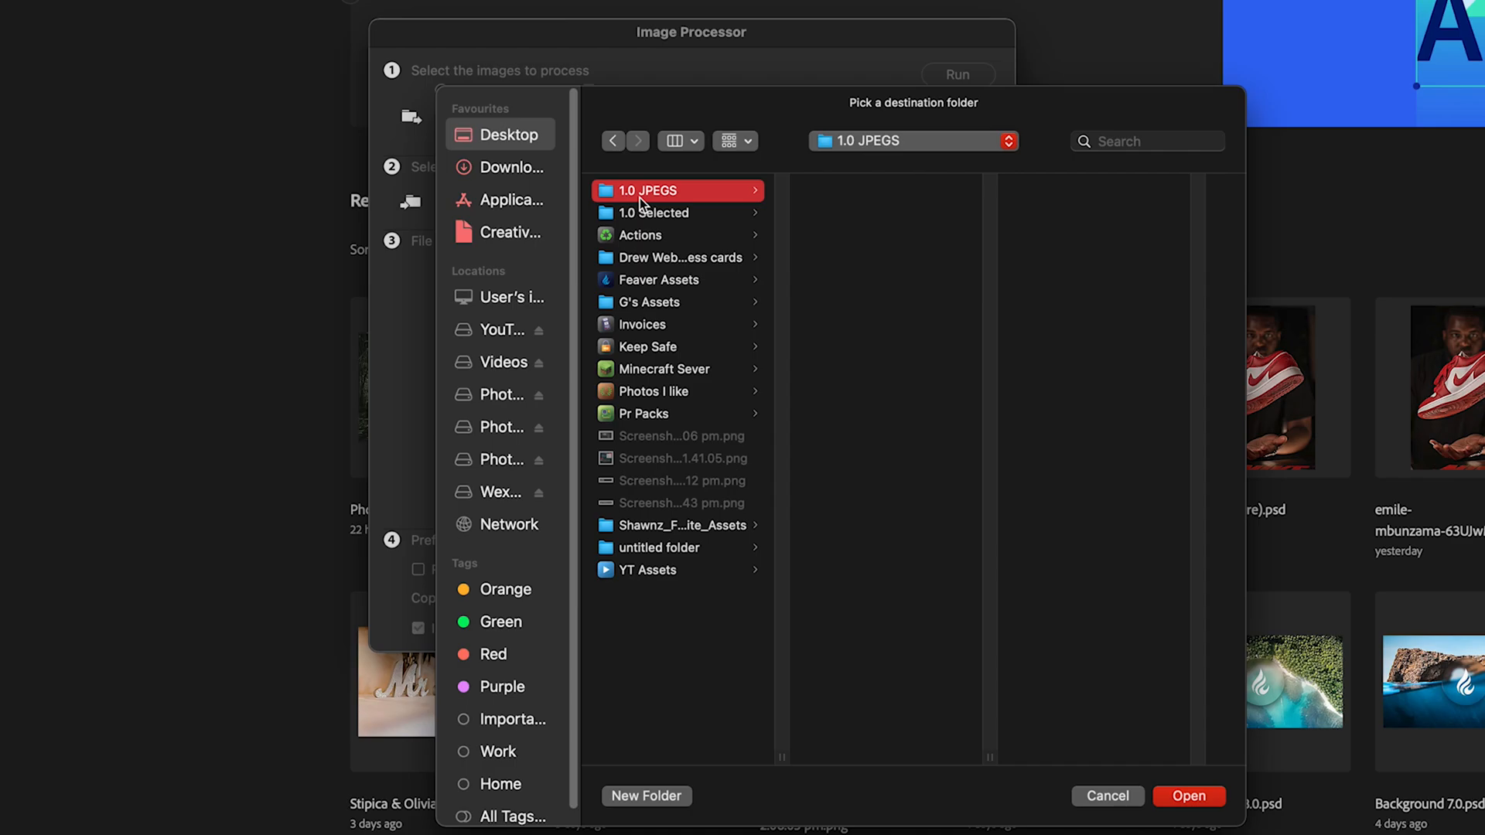
click(653, 212)
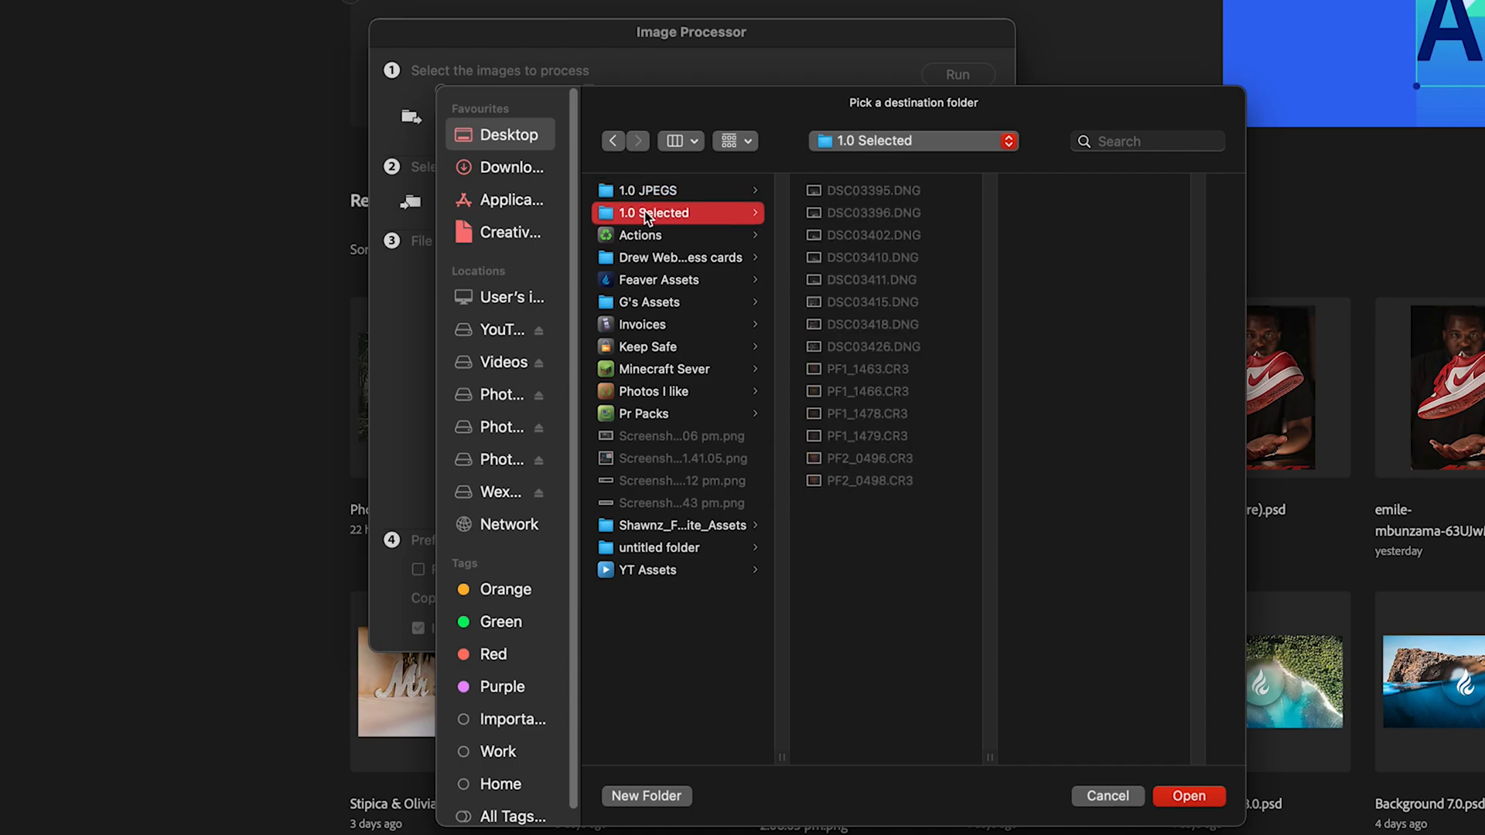
click(645, 190)
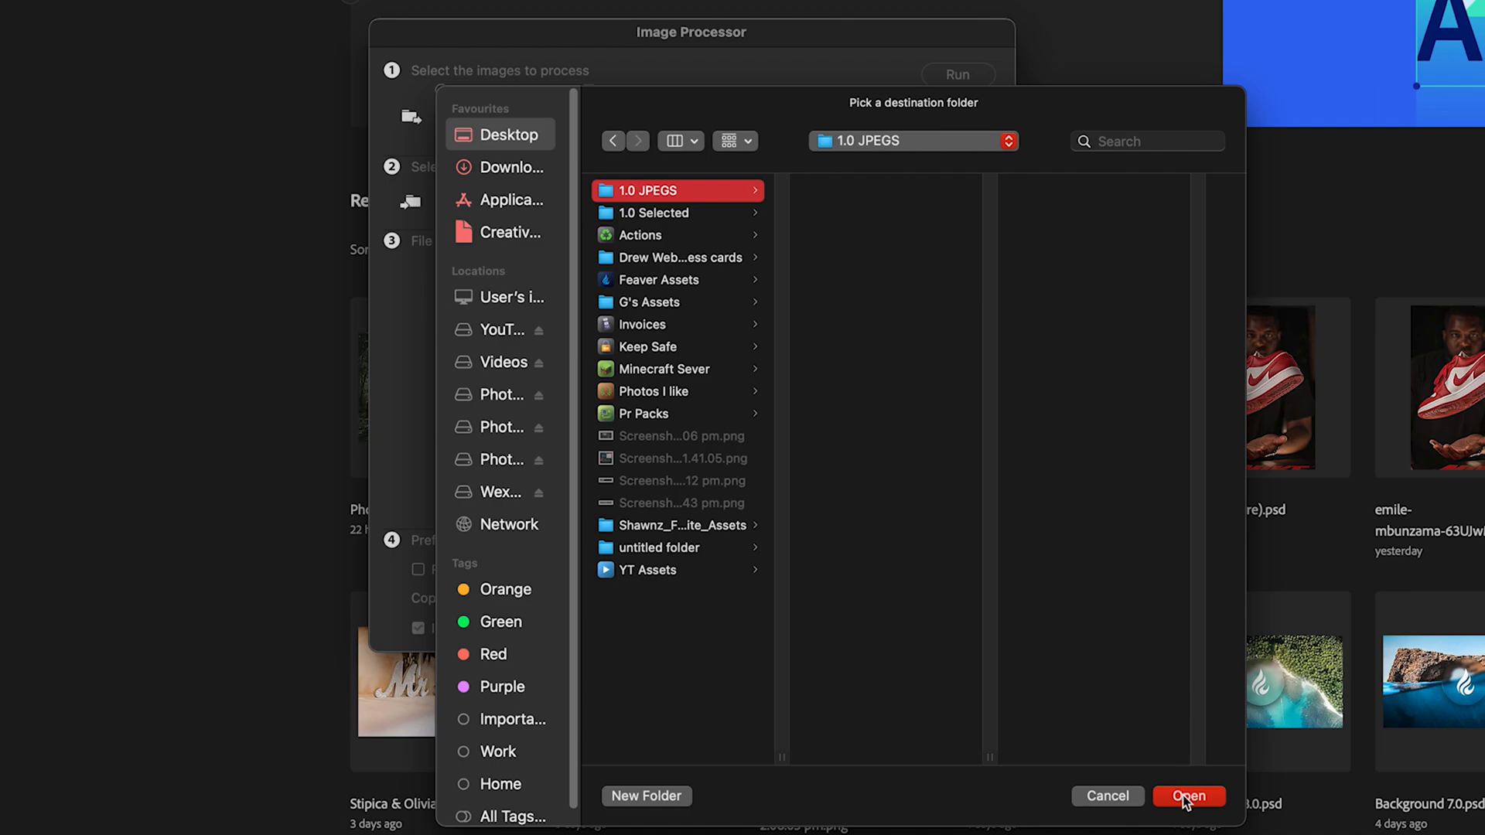
click(1191, 795)
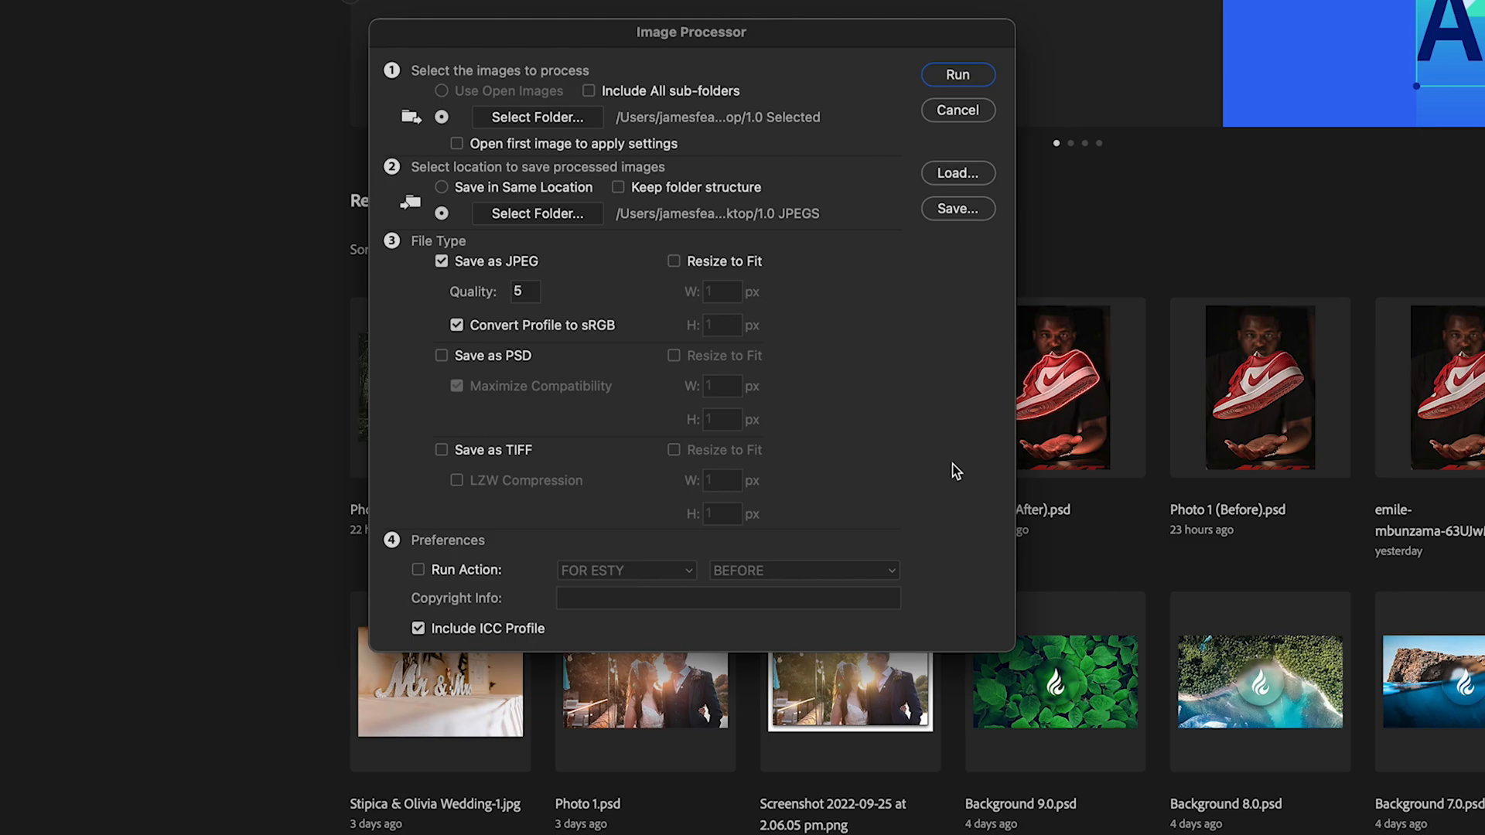
mouse_move(441, 247)
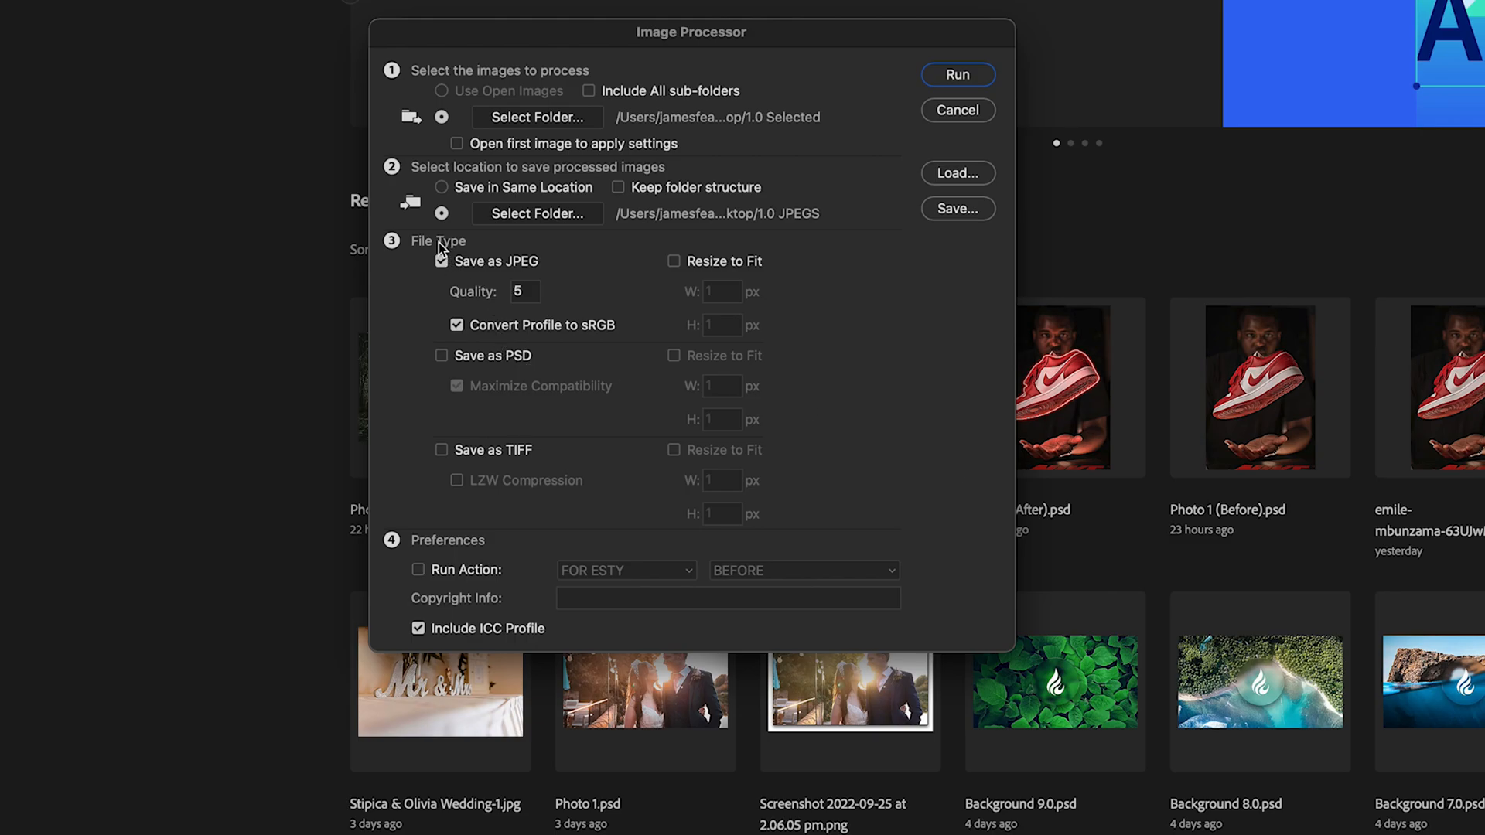
mouse_move(451, 275)
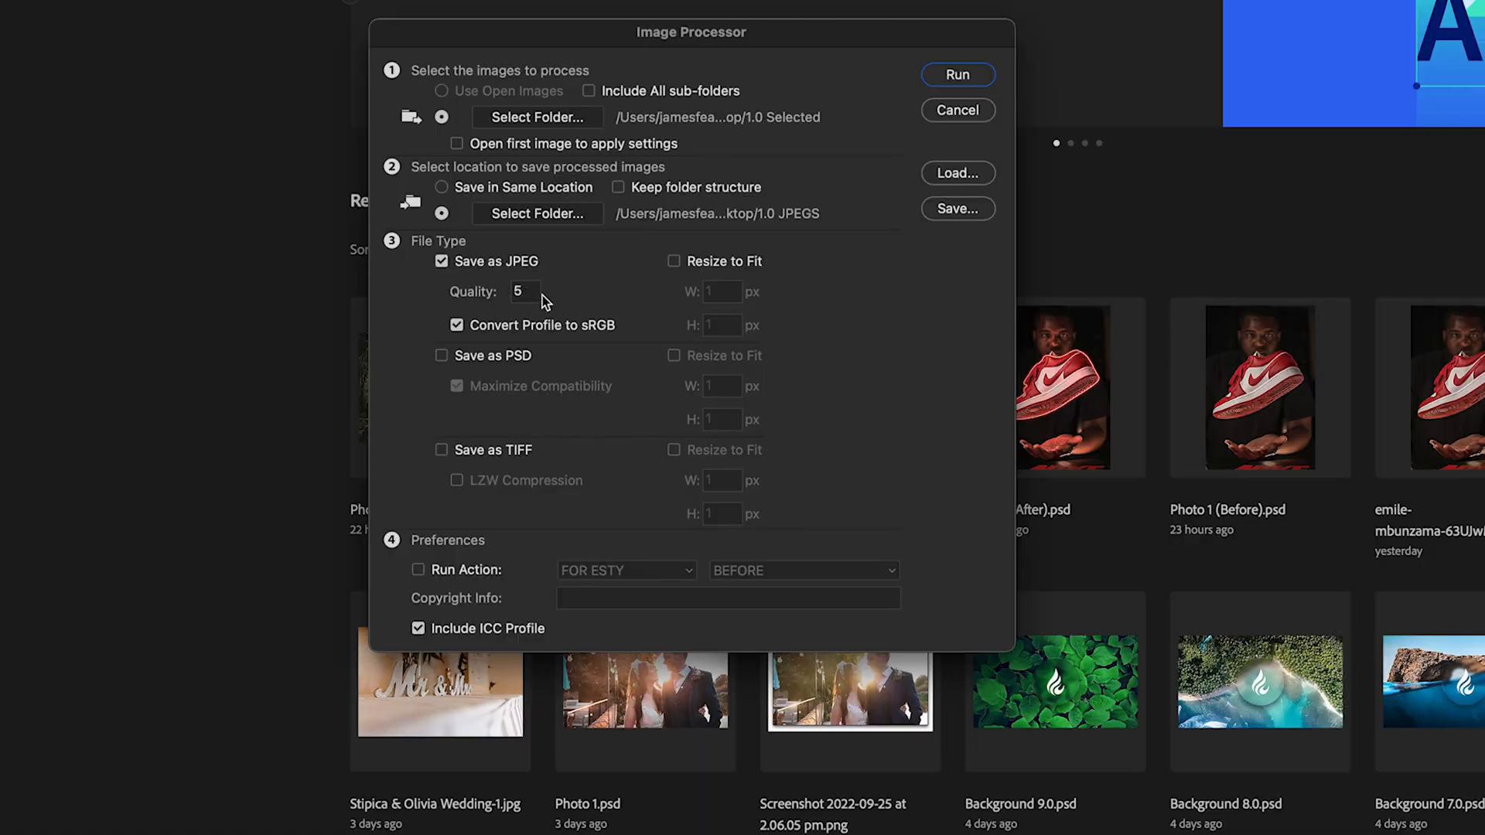
mouse_move(665, 287)
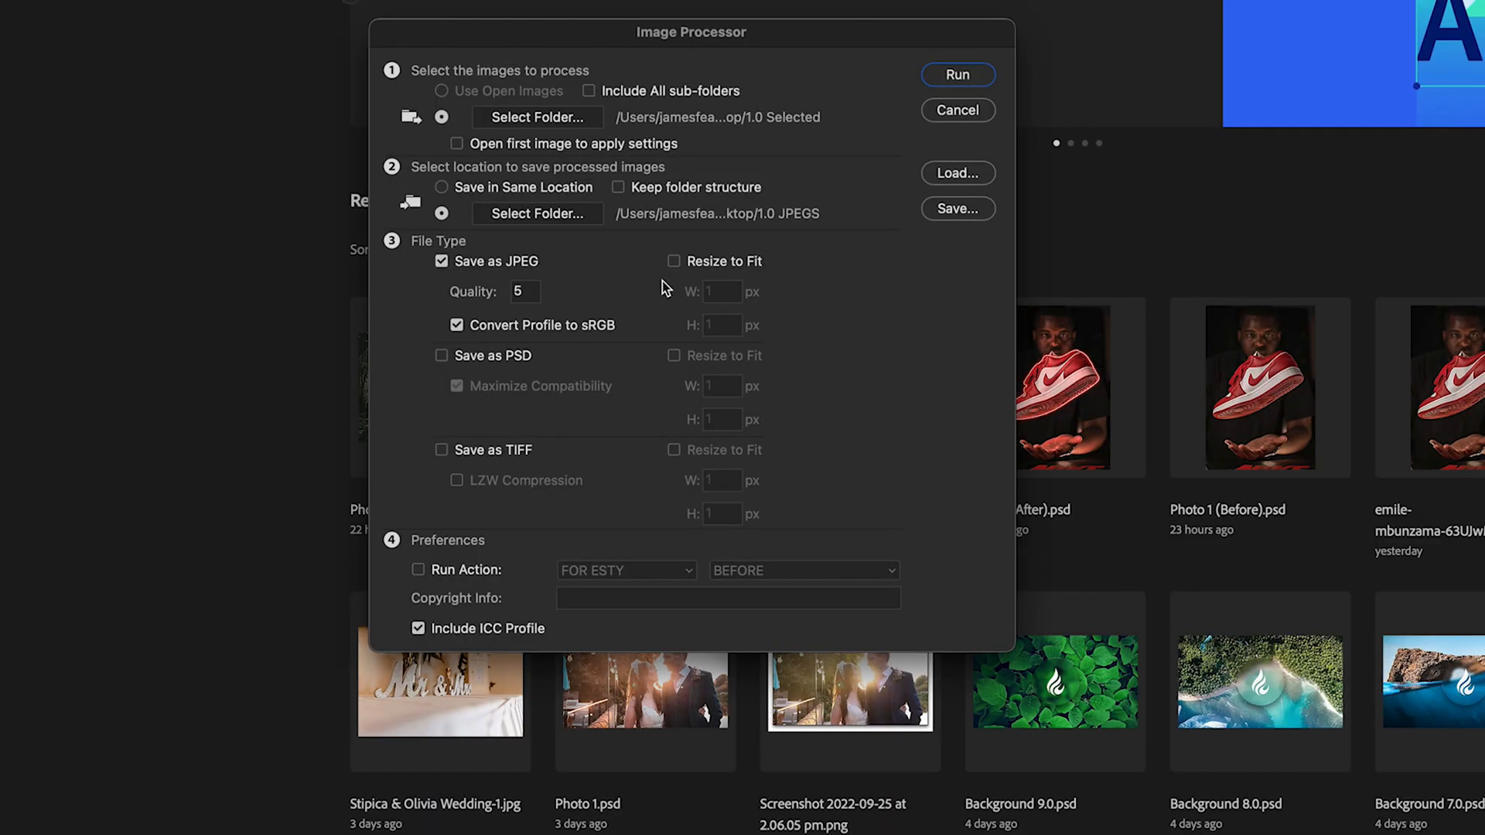
mouse_move(469, 553)
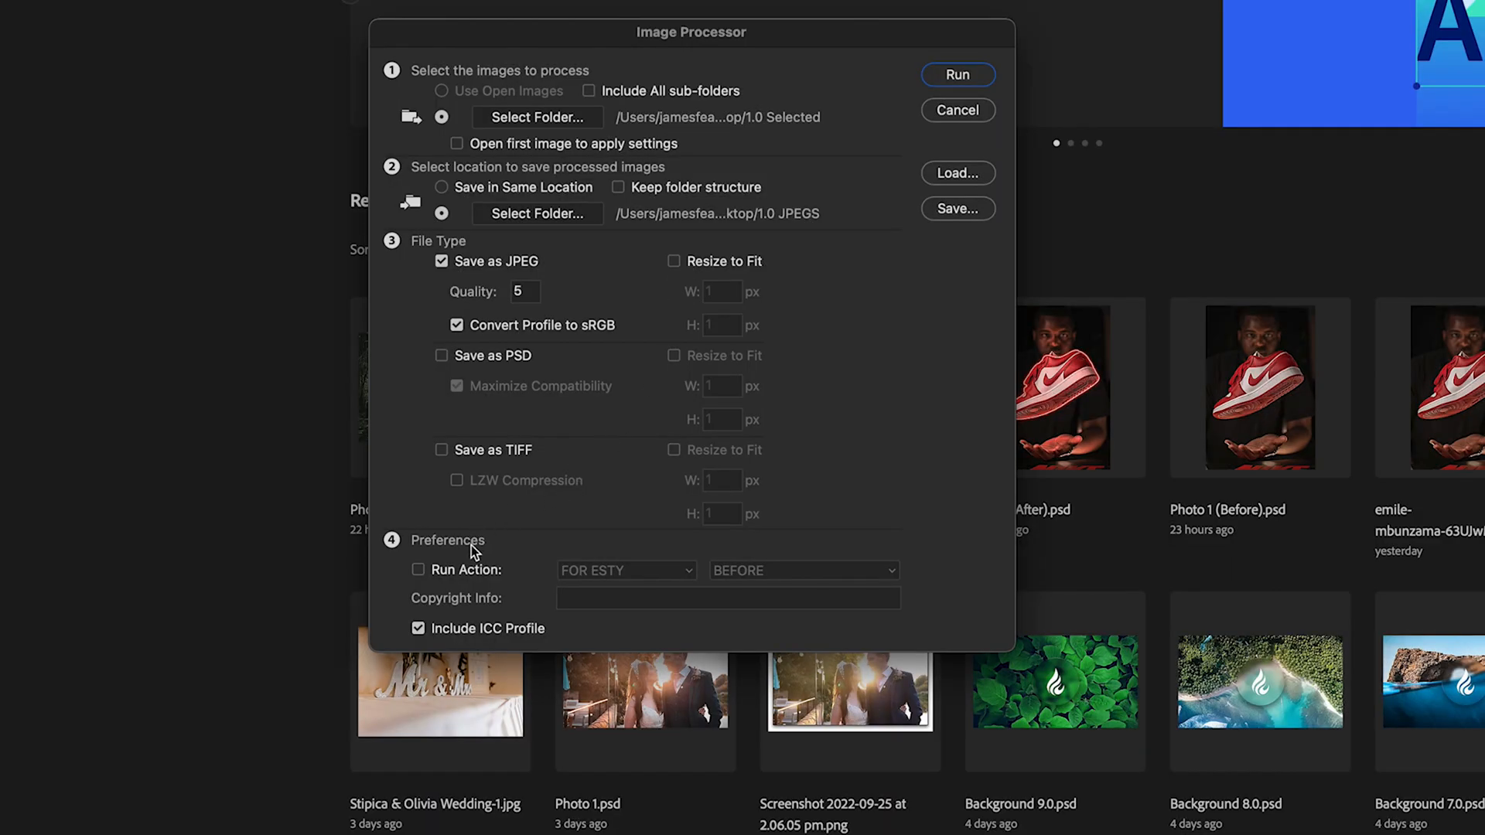
mouse_move(529, 541)
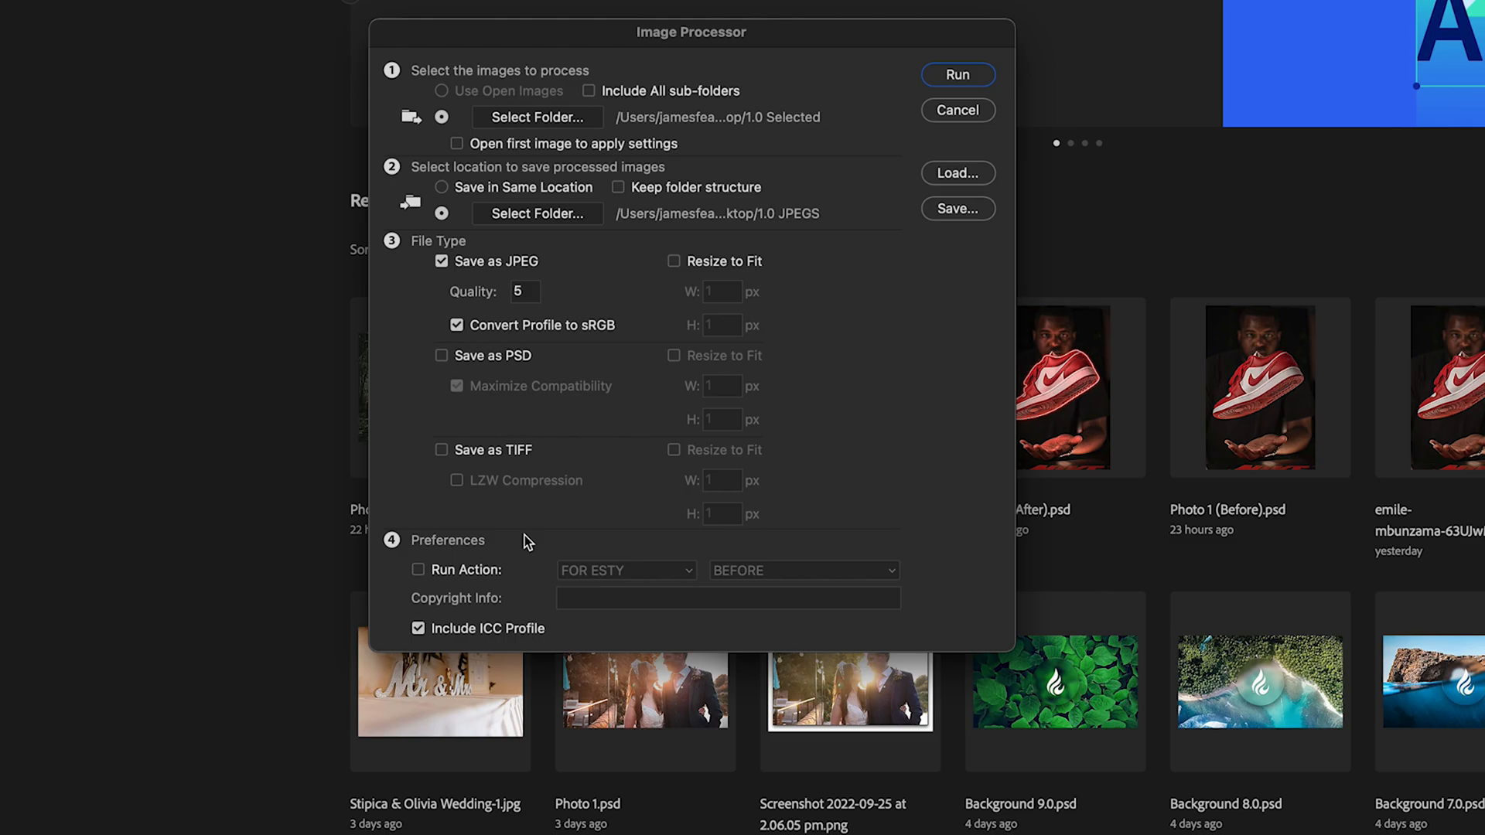
Run the batch with Save as JPEG, quality 5 and sRGB profile conversion
click(958, 74)
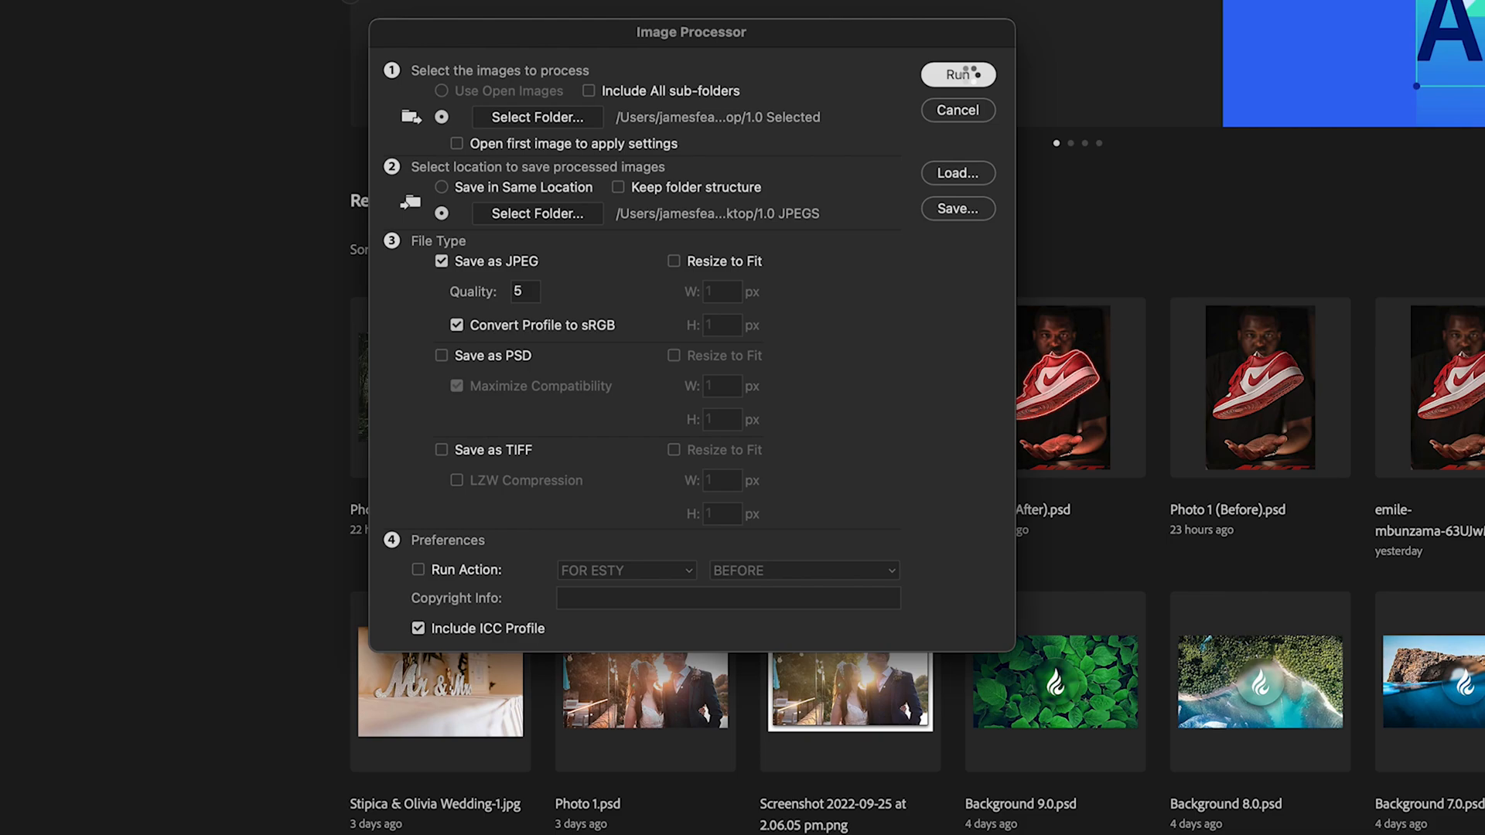
Let the Image Processor finish and leave Photoshop for the desktop
click(957, 110)
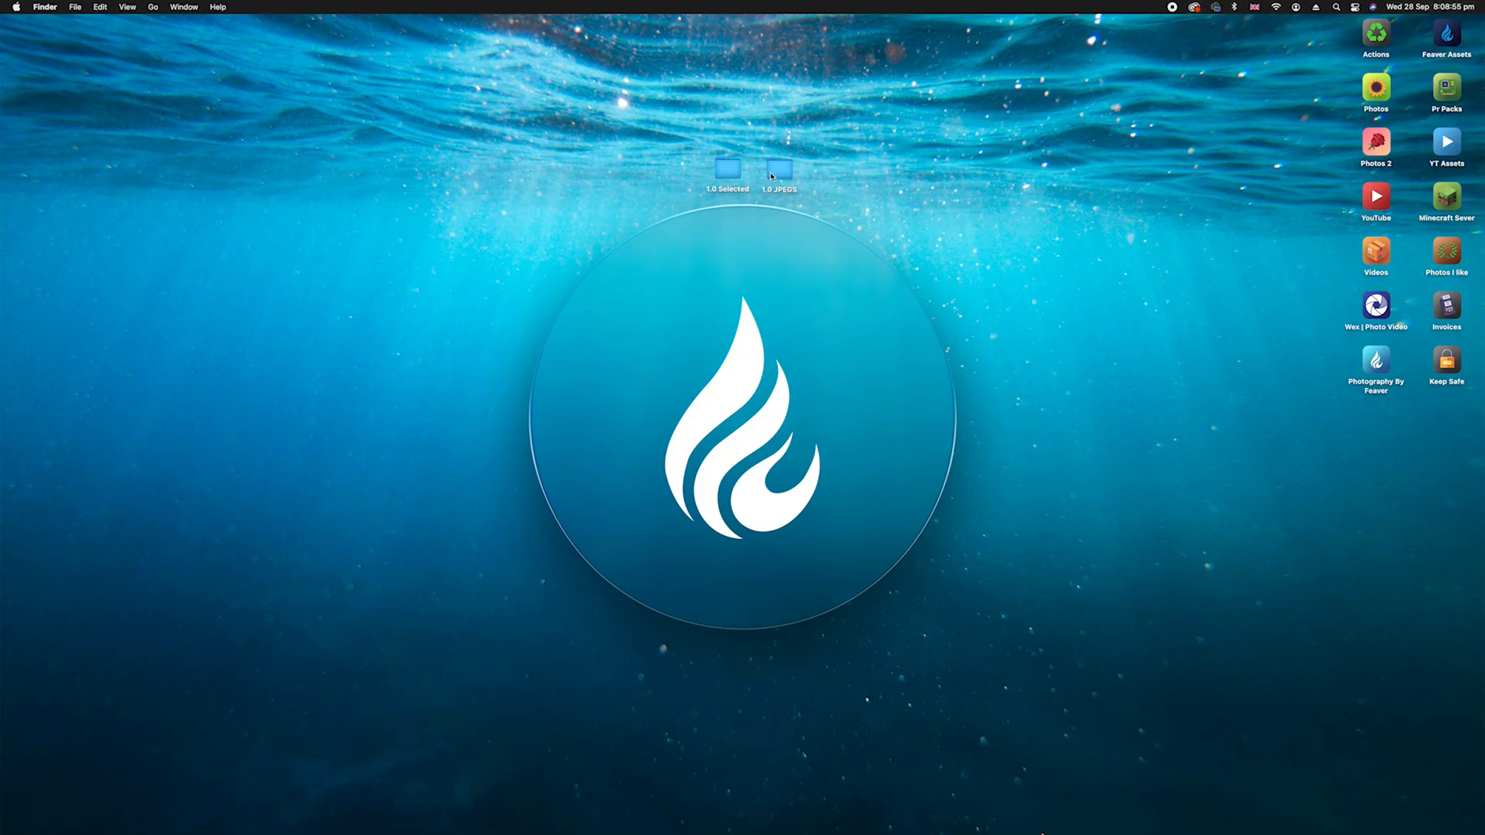
Browse the converted wedding JPEGs in the JPEG subfolder of 1.0 JPEGS with Quick Look
double_click(781, 167)
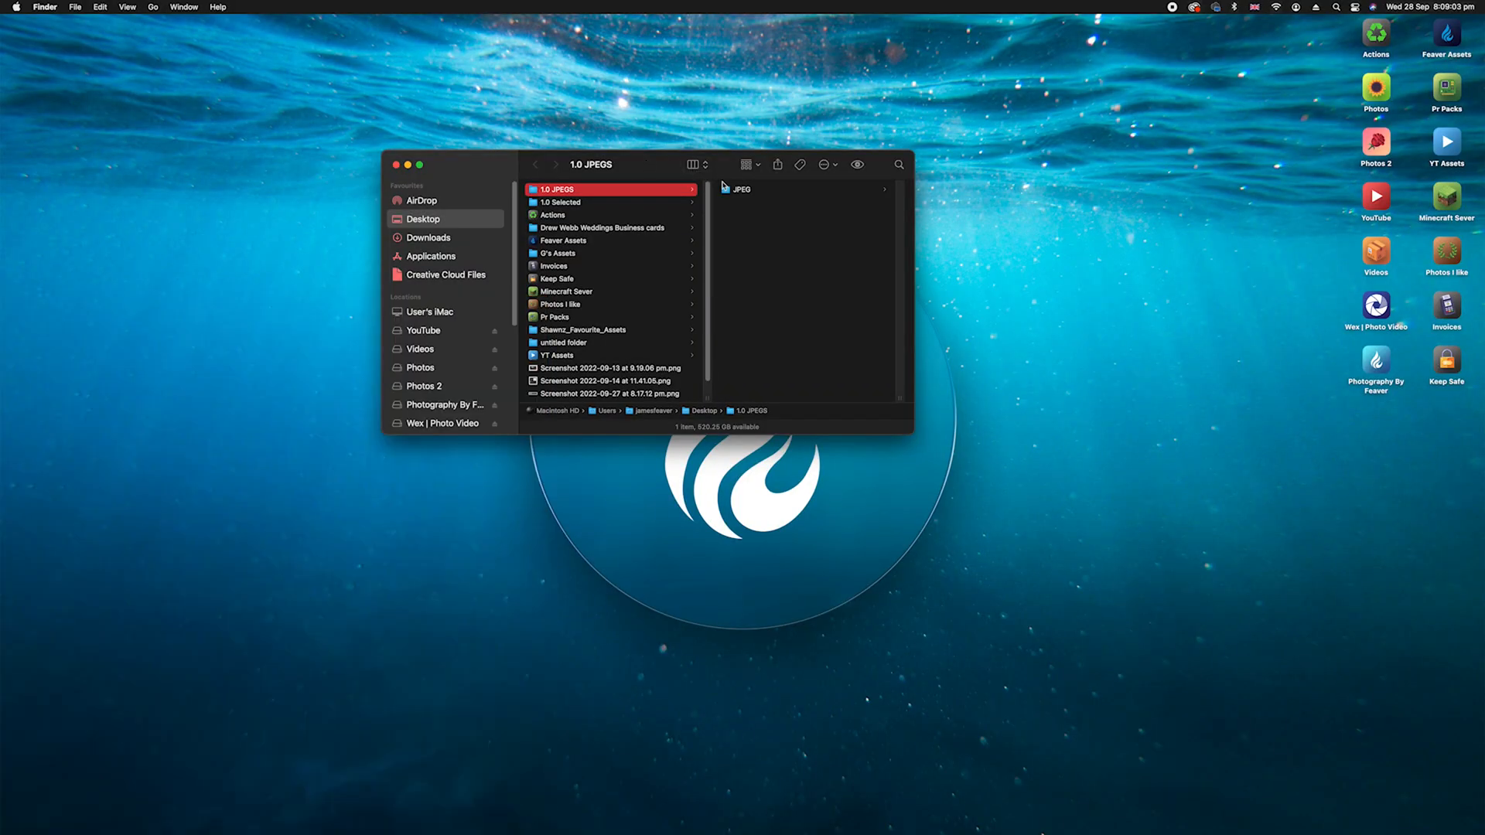
click(739, 189)
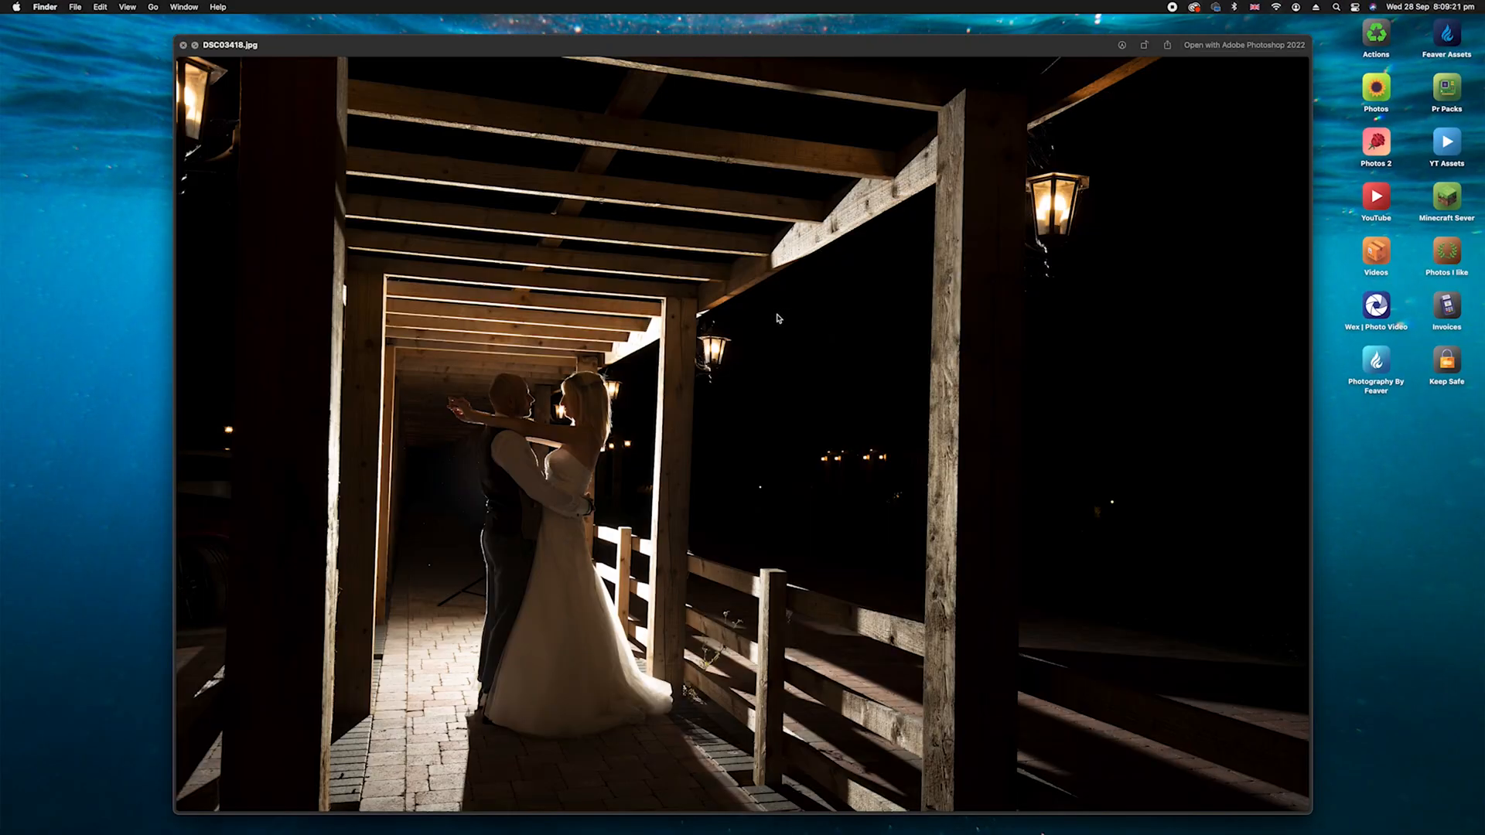
key(right)
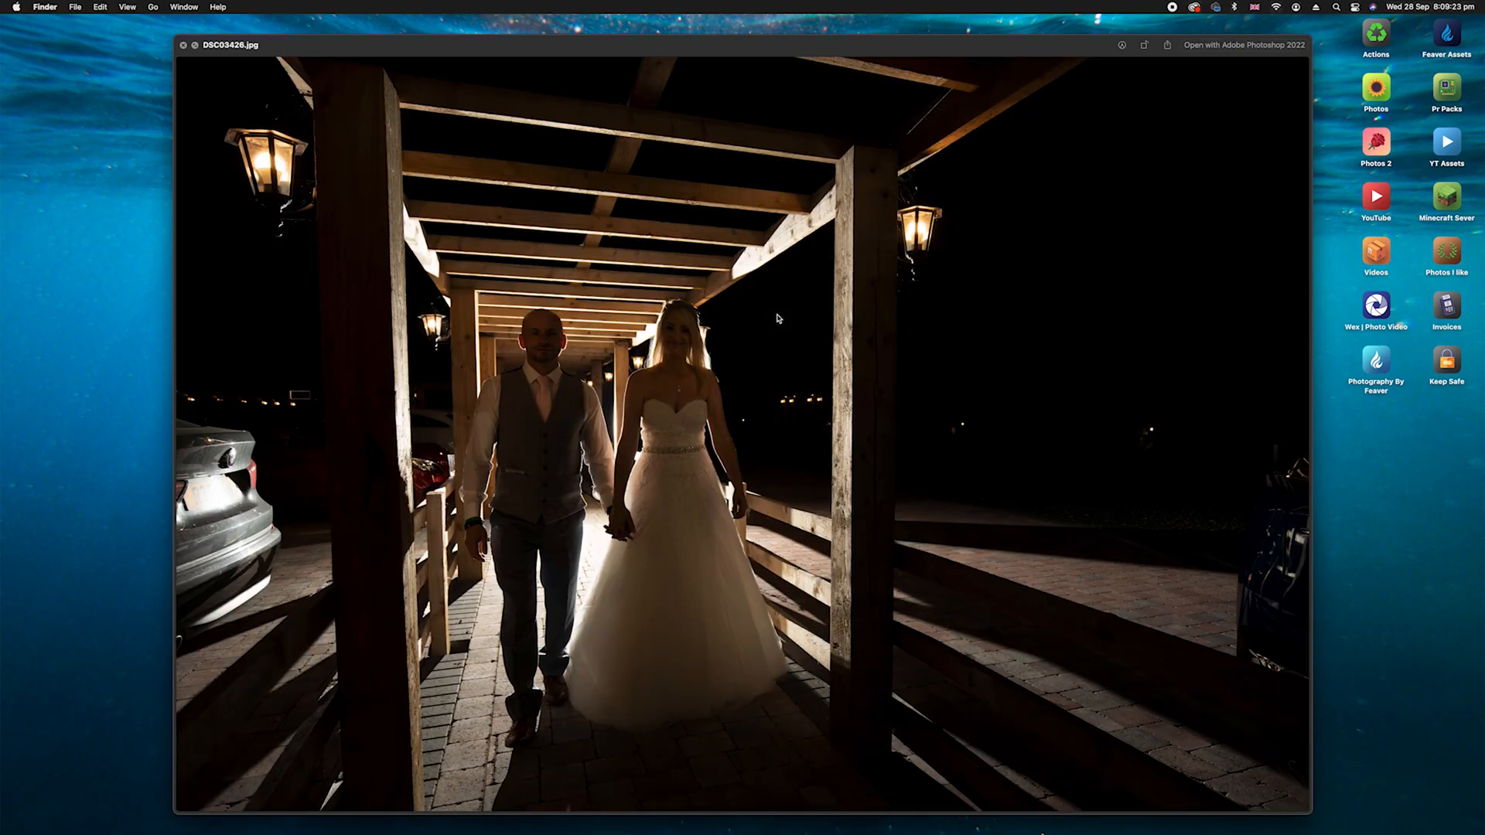